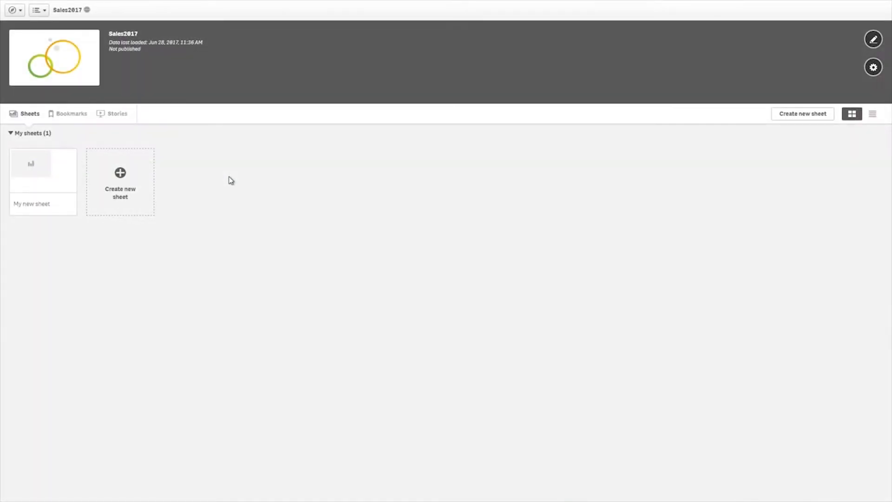
Enter the Sales2017 data manager and switch from Associations to the Tables view
{"action": "left_click", "coordinate": [13, 9]}
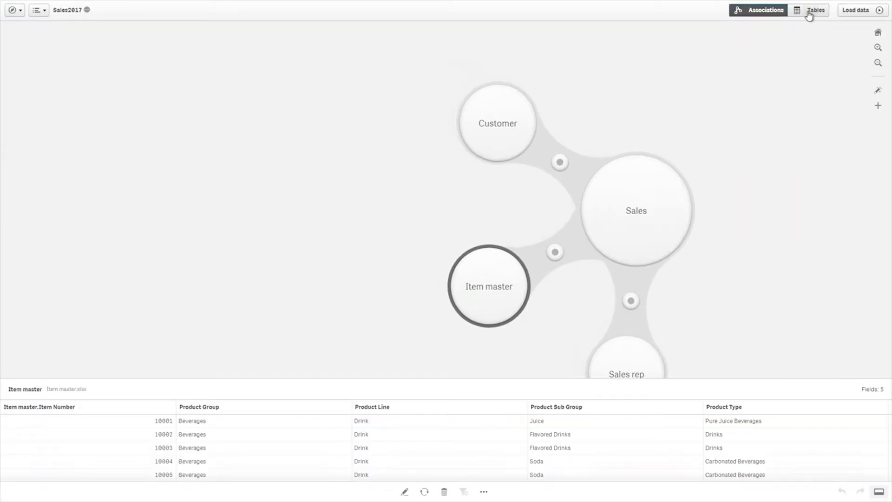
{"action": "left_click", "coordinate": [809, 10]}
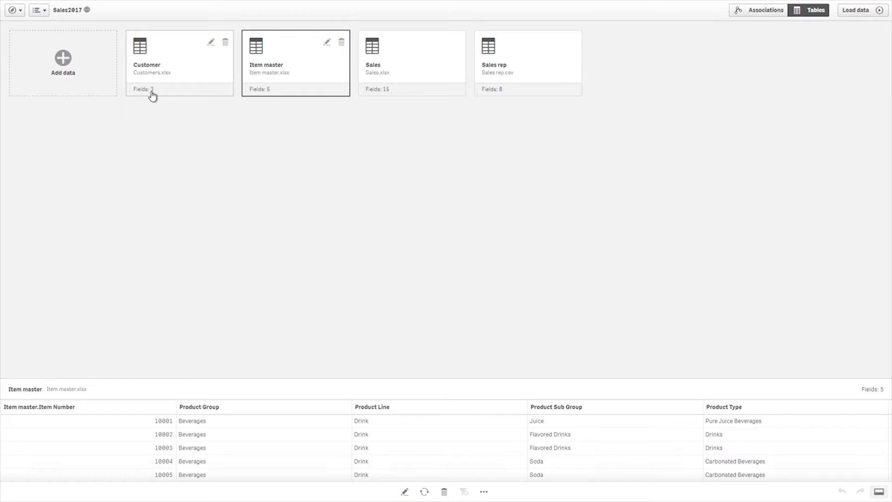
{"action": "mouse_move", "coordinate": [214, 45]}
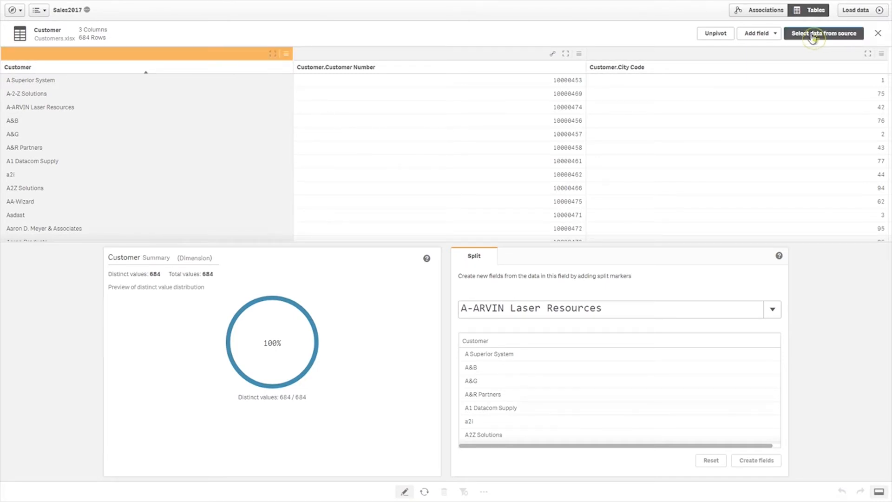
Reselect the Customer source fields without Customer.City Code, update, and return to the tables
{"action": "left_click", "coordinate": [822, 34]}
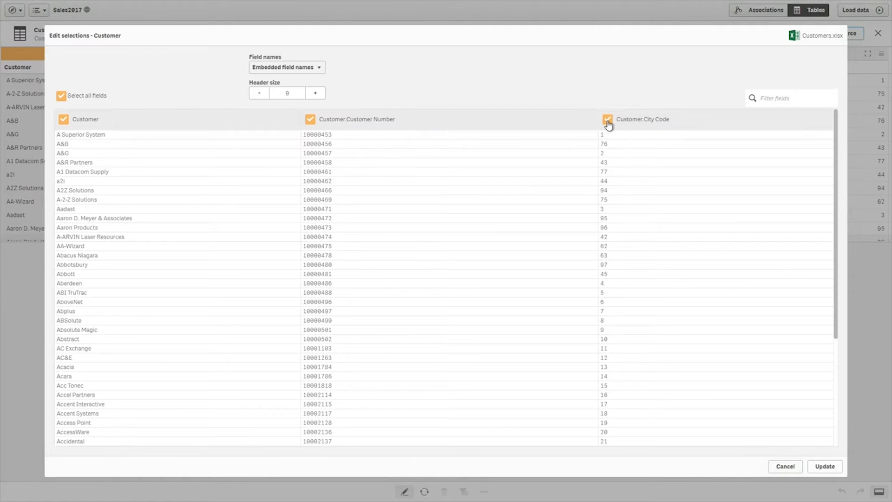
{"action": "left_click", "coordinate": [606, 119]}
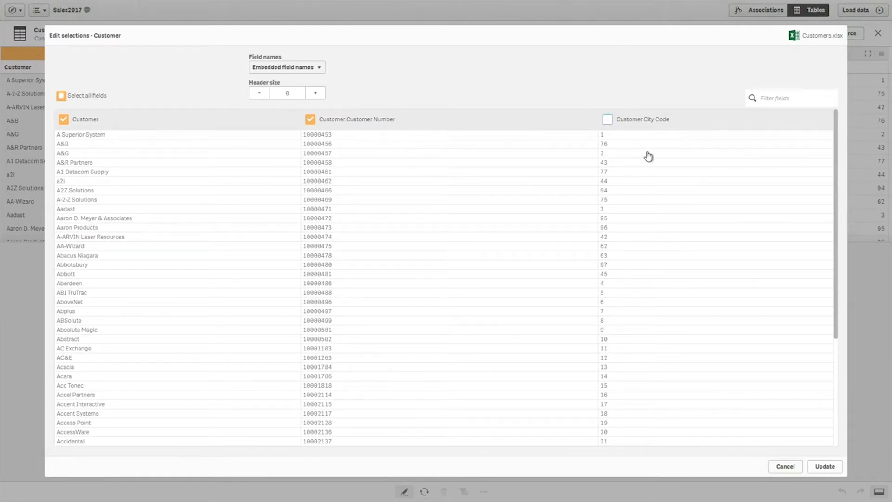
{"action": "left_click", "coordinate": [824, 465]}
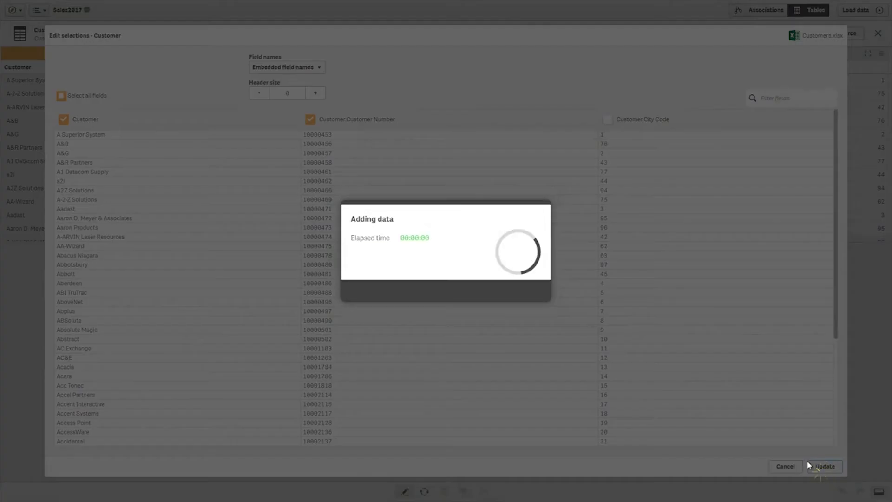
{"action": "left_click", "coordinate": [823, 466]}
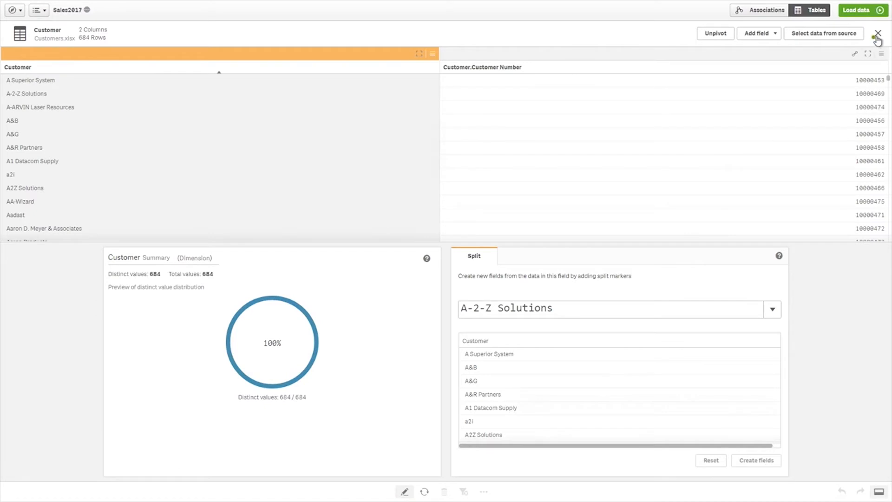
{"action": "left_click", "coordinate": [879, 33]}
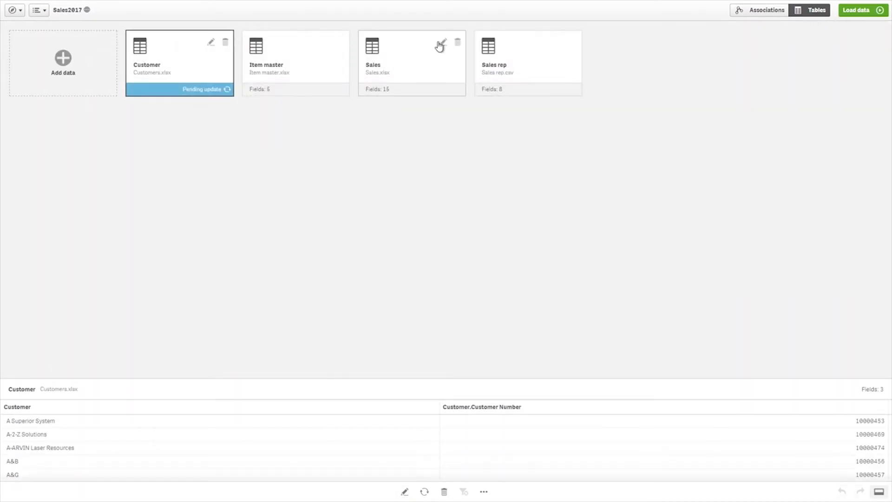
Set the Sales table's Date column display format to DD/MM/YYYY
{"action": "left_click", "coordinate": [439, 45]}
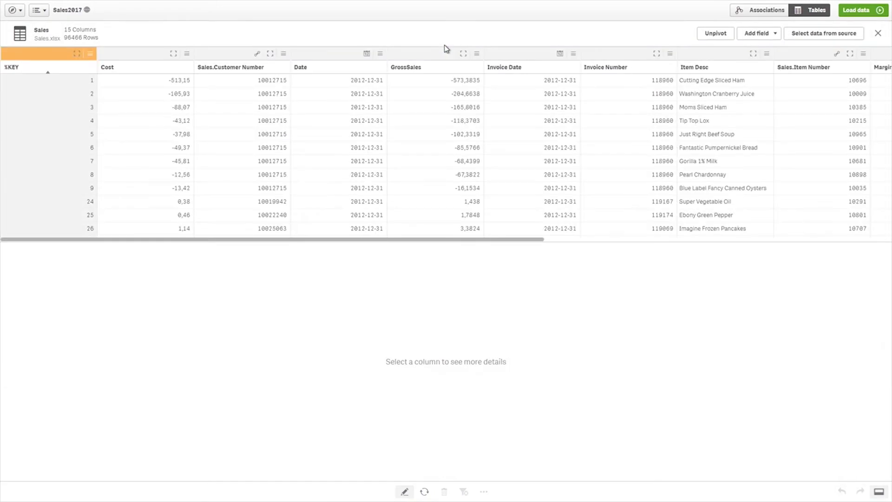
{"action": "left_click", "coordinate": [338, 67]}
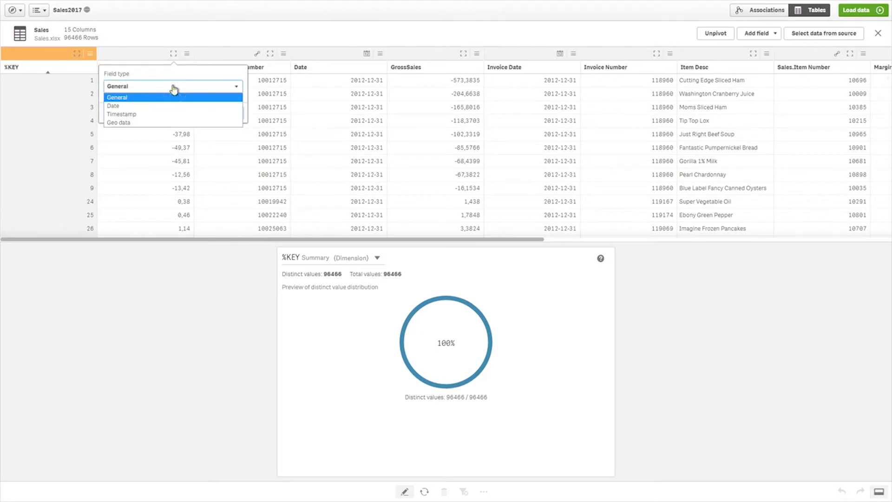
{"action": "mouse_move", "coordinate": [167, 122]}
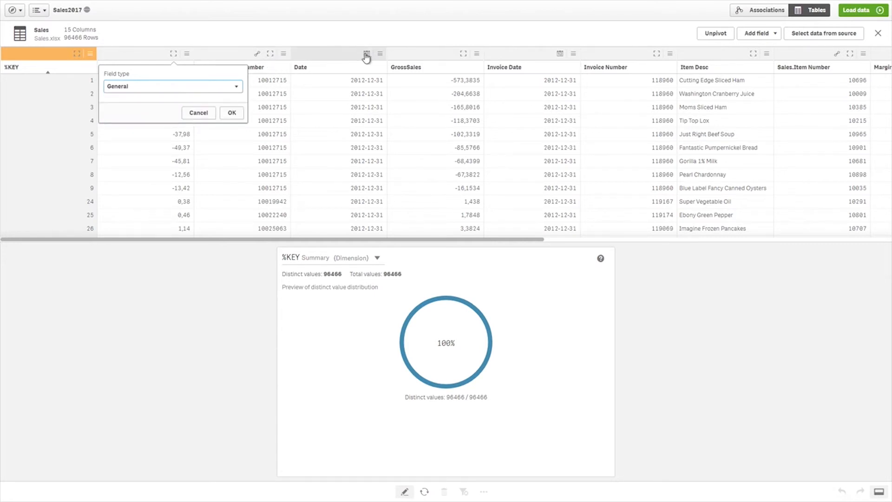
{"action": "left_click", "coordinate": [366, 54]}
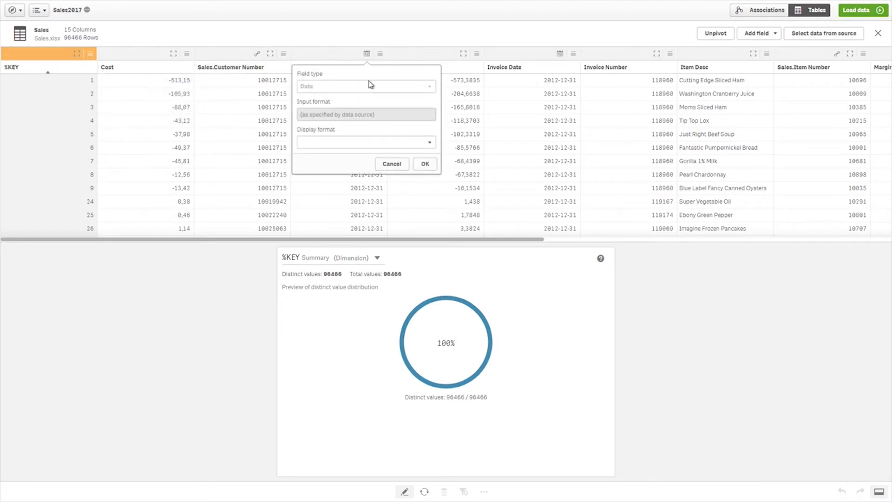
{"action": "left_click", "coordinate": [366, 143]}
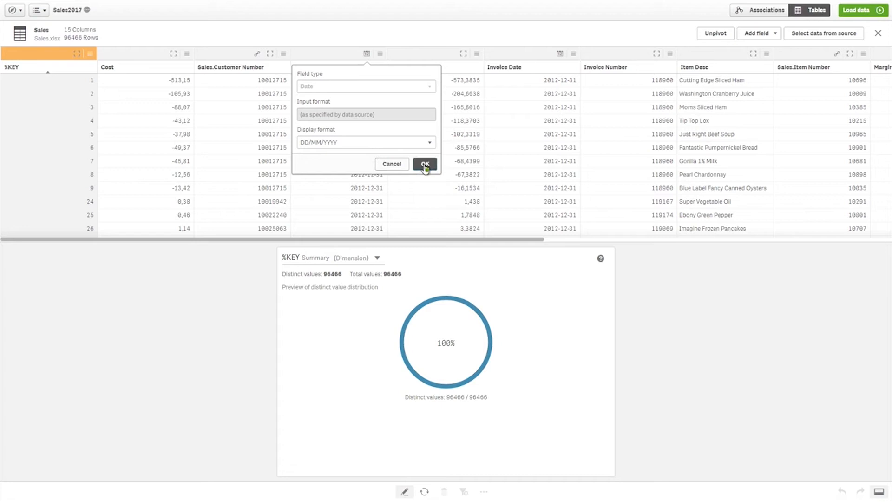
{"action": "left_click", "coordinate": [424, 164]}
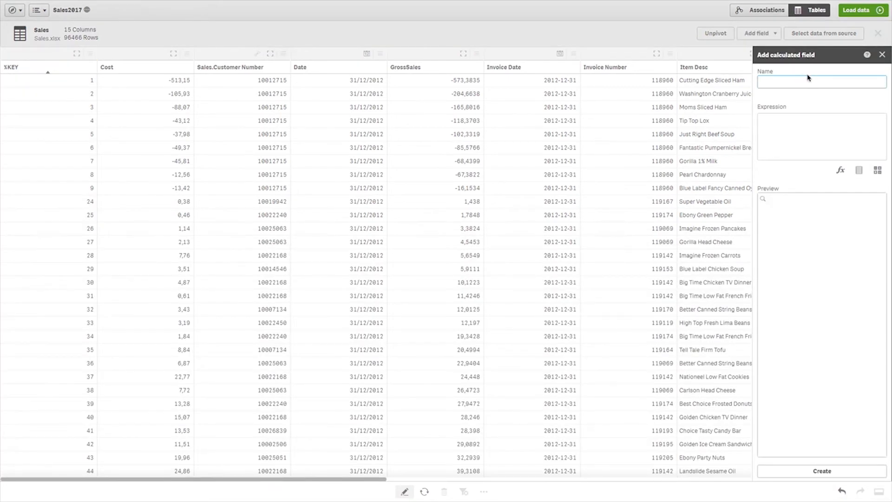
{"action": "mouse_move", "coordinate": [848, 168]}
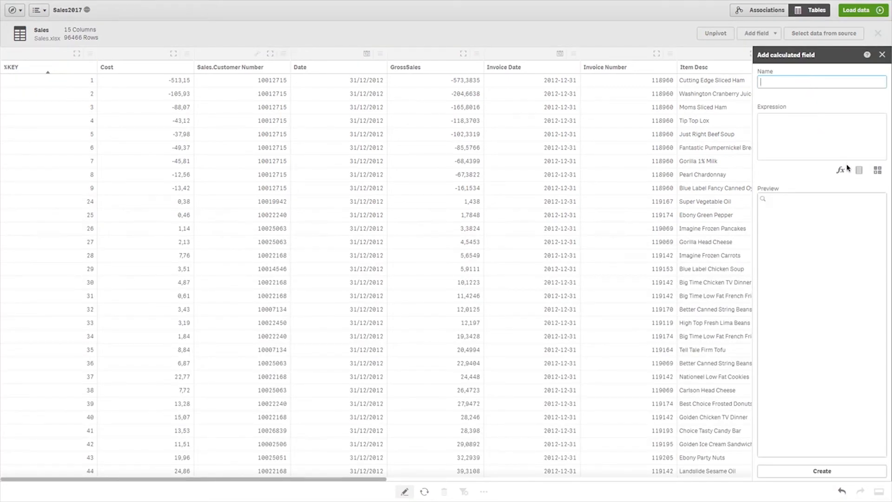
Build the expression GrossSales-Cost from the Sales fields list
{"action": "left_click", "coordinate": [859, 171]}
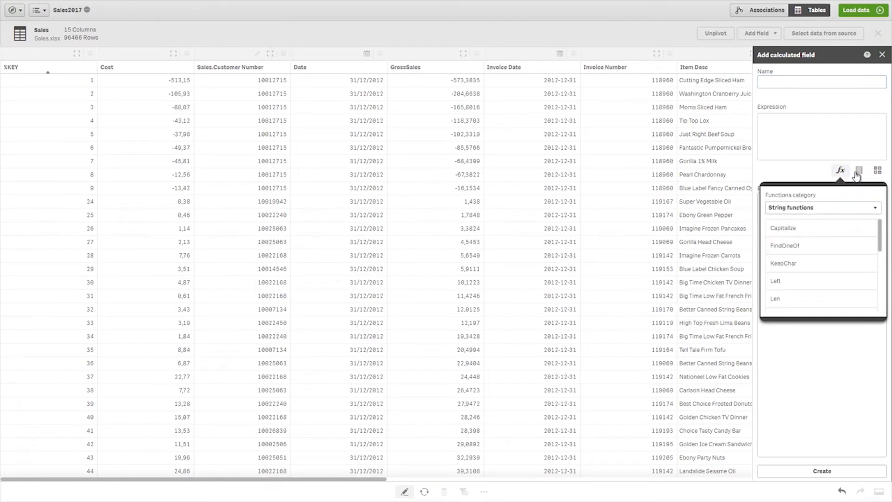
{"action": "left_click", "coordinate": [859, 171]}
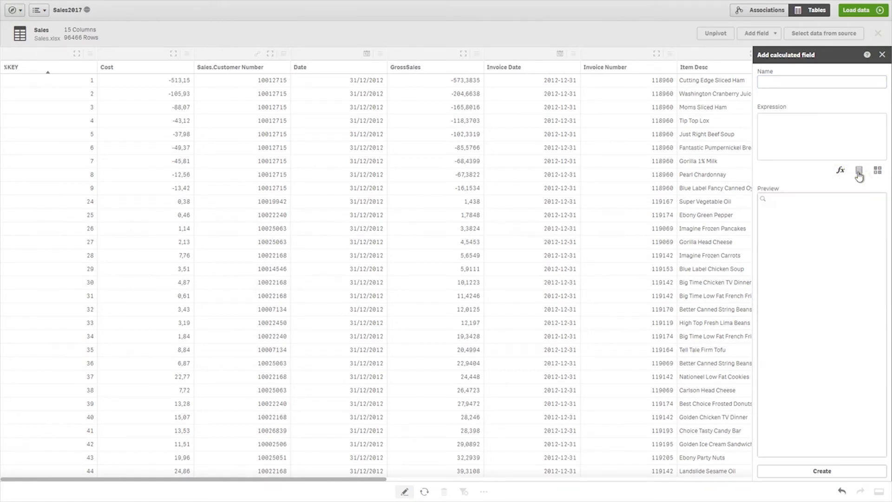
{"action": "left_click", "coordinate": [858, 170]}
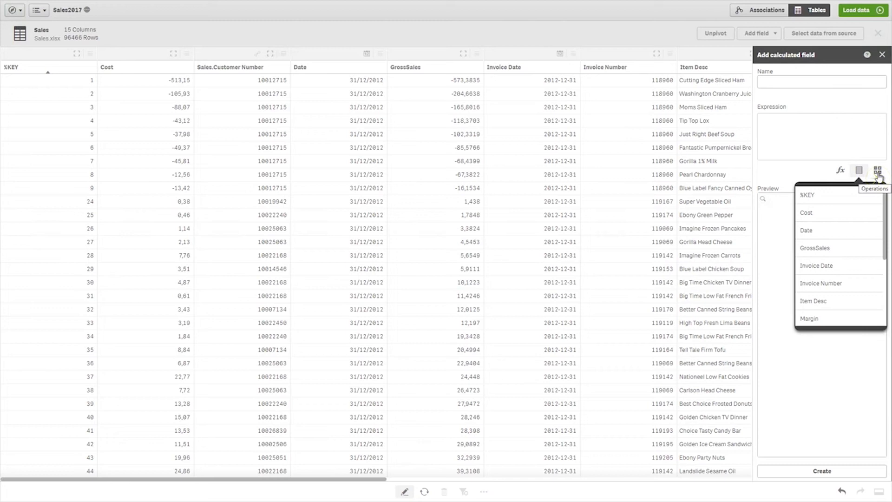
{"action": "left_click", "coordinate": [878, 170]}
{"action": "type", "text": "GrossSales-Cost"}
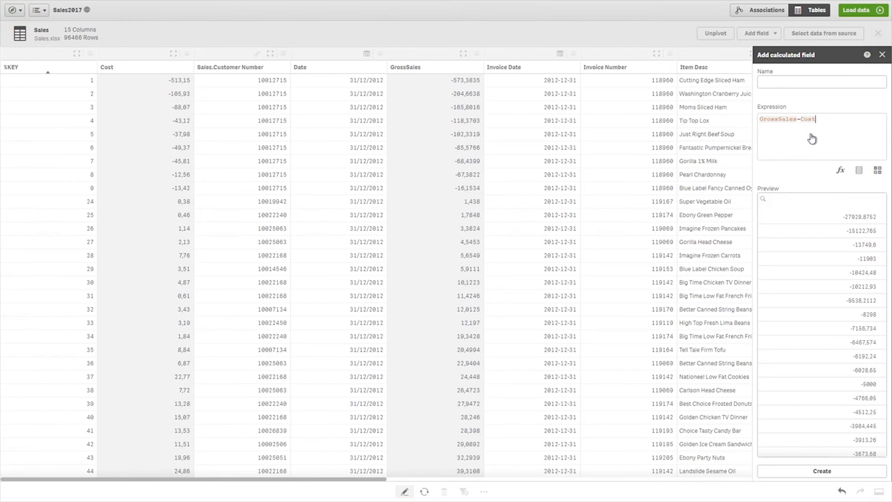
Name the calculated field 'Gross Margin' and create it
{"action": "left_click", "coordinate": [821, 82]}
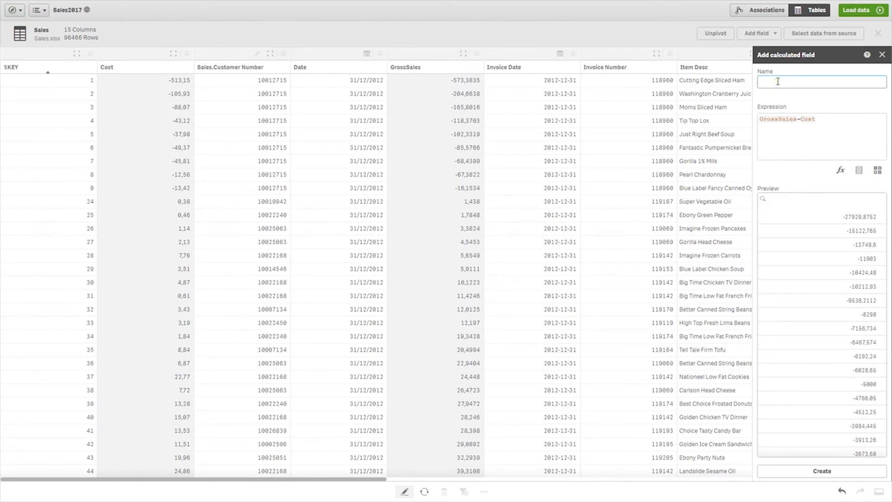
{"action": "type", "text": "Gross Margin"}
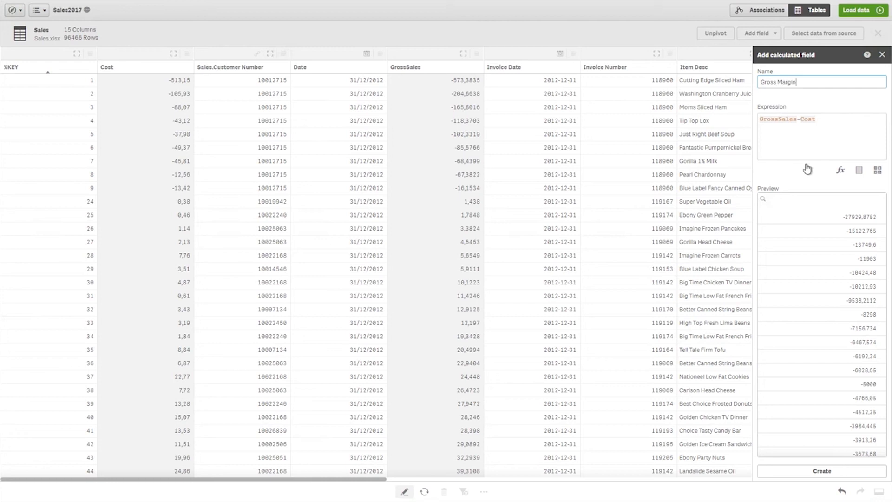
{"action": "left_click", "coordinate": [820, 471]}
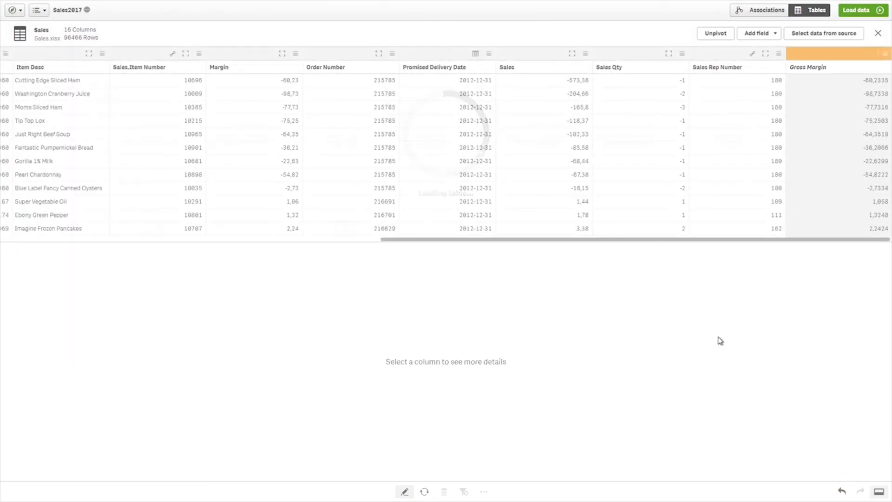
Inspect the Gross Margin column's value summary and rows, then reopen its definition for editing
{"action": "left_click", "coordinate": [836, 67]}
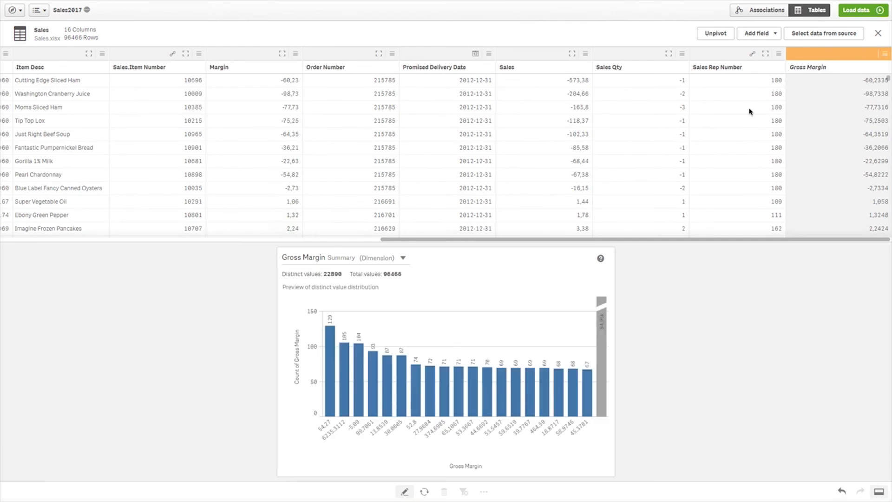
{"action": "scroll", "scroll_direction": "down", "scroll_amount": 3}
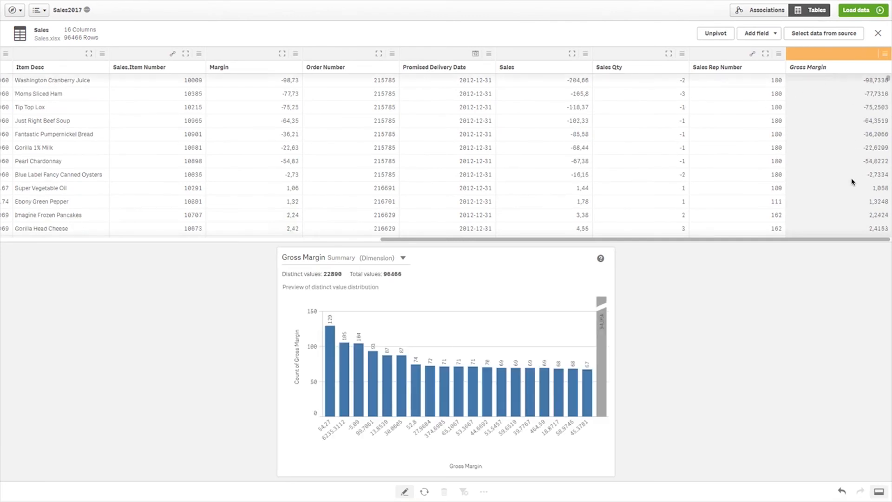
{"action": "scroll", "scroll_direction": "down", "scroll_amount": 3}
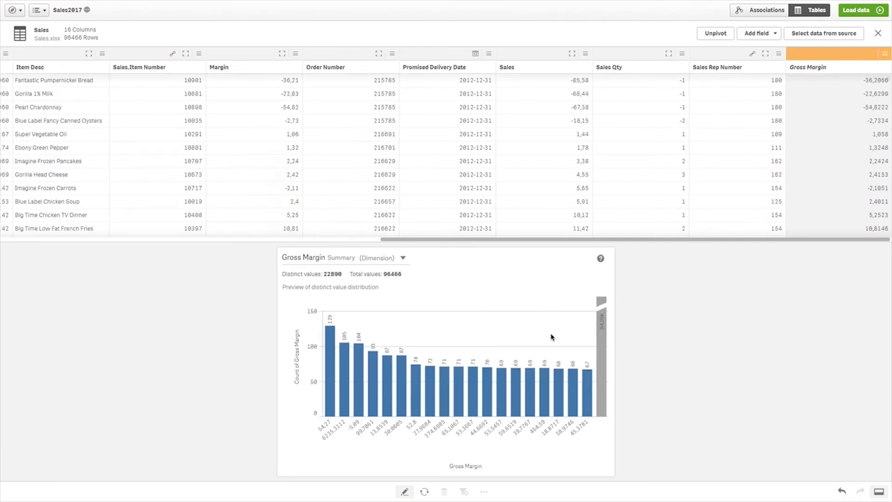
{"action": "left_click", "coordinate": [886, 54]}
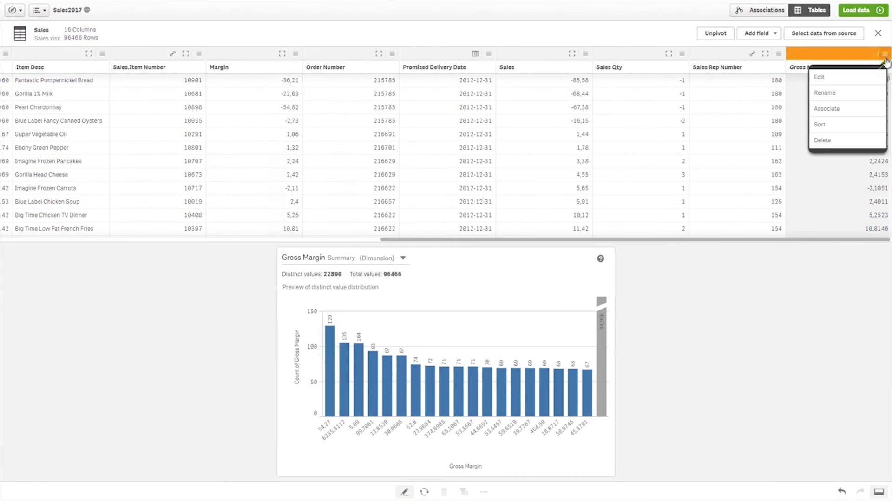
{"action": "left_click", "coordinate": [819, 77]}
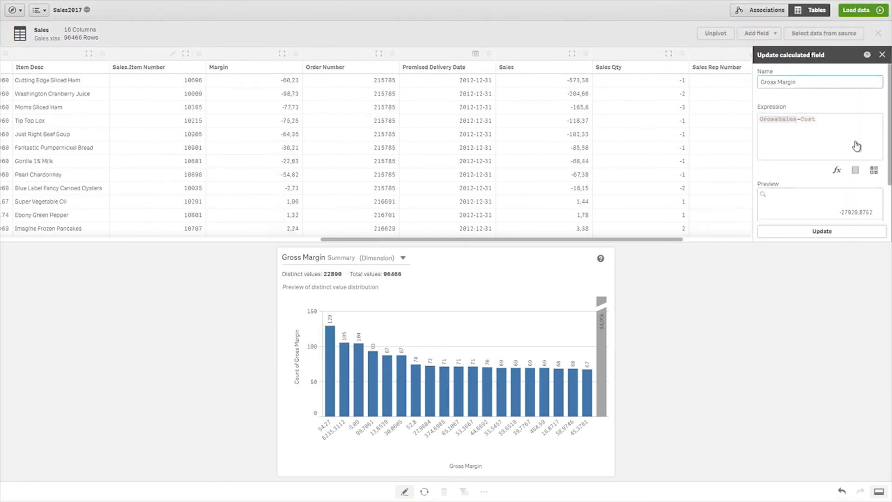